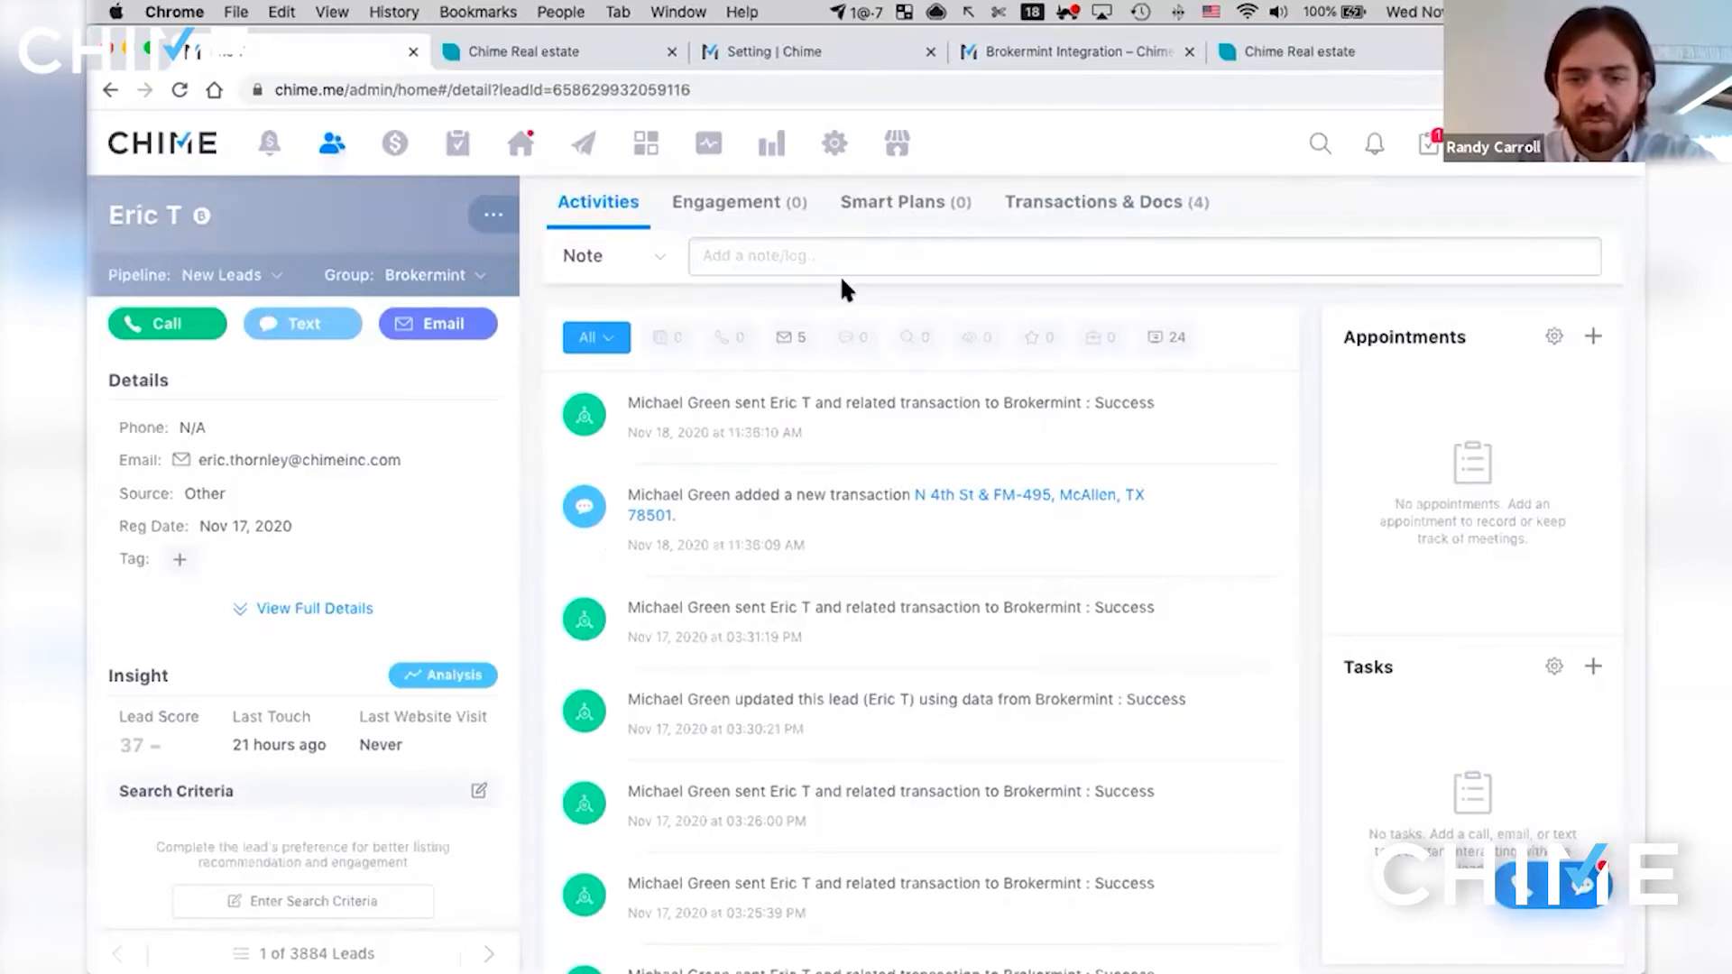
{"action": "mouse_move", "coordinate": [833, 309]}
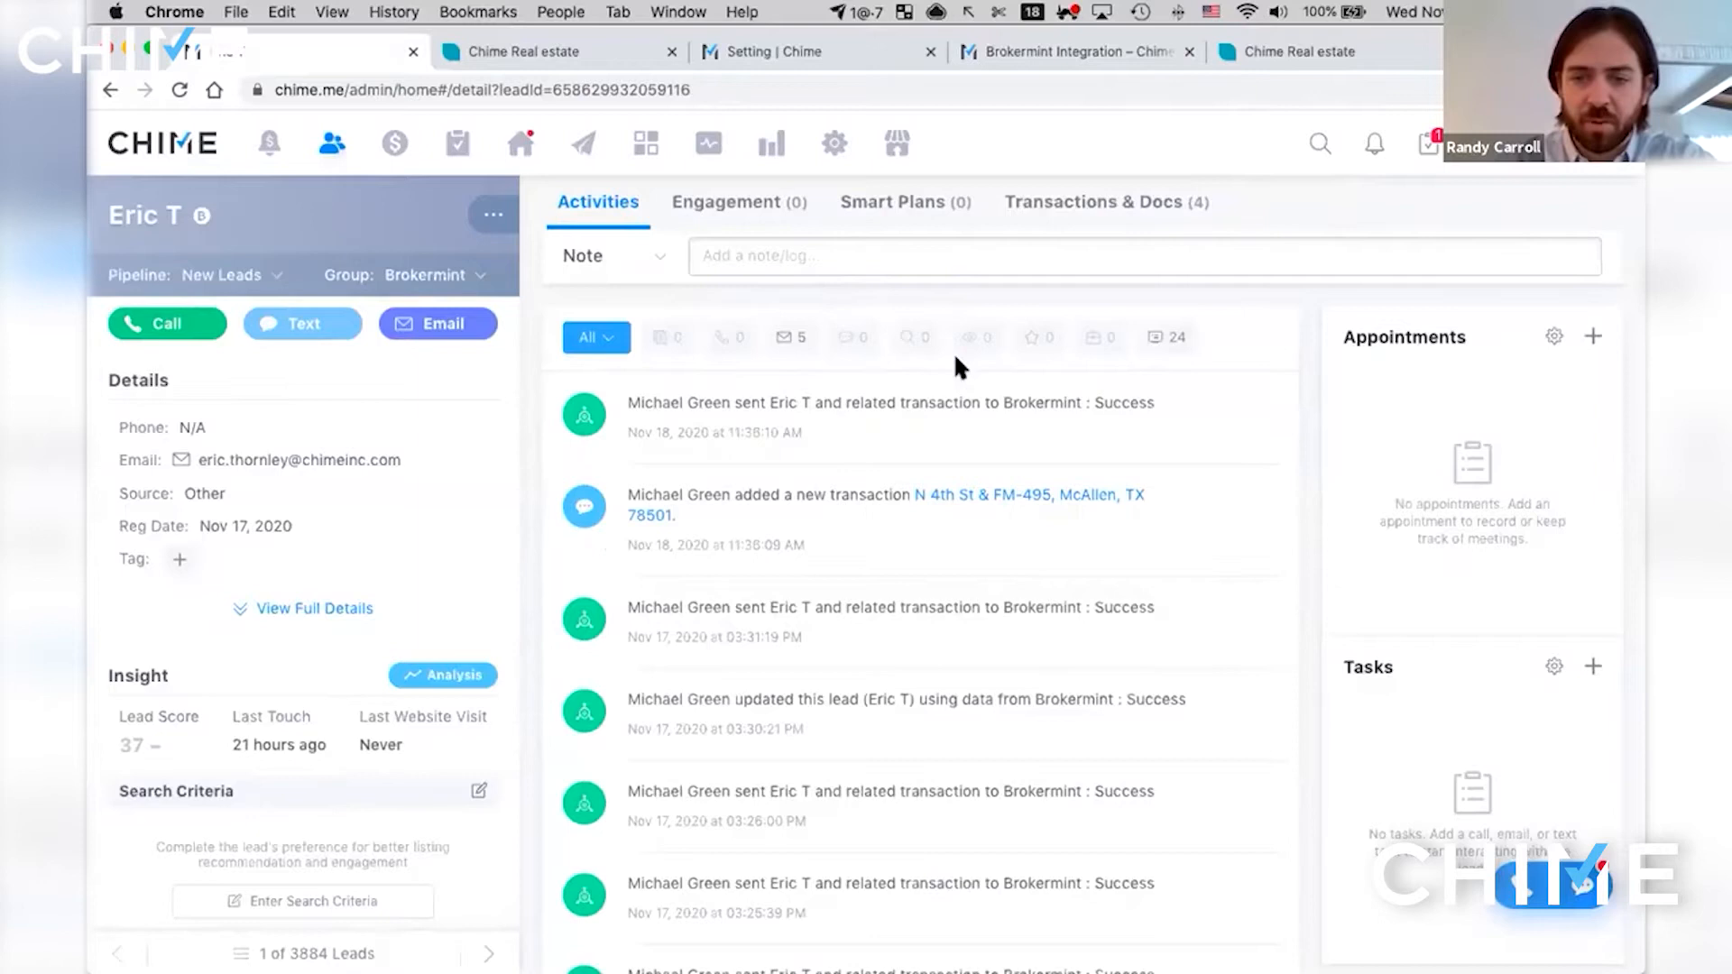
{"action": "mouse_move", "coordinate": [1297, 303]}
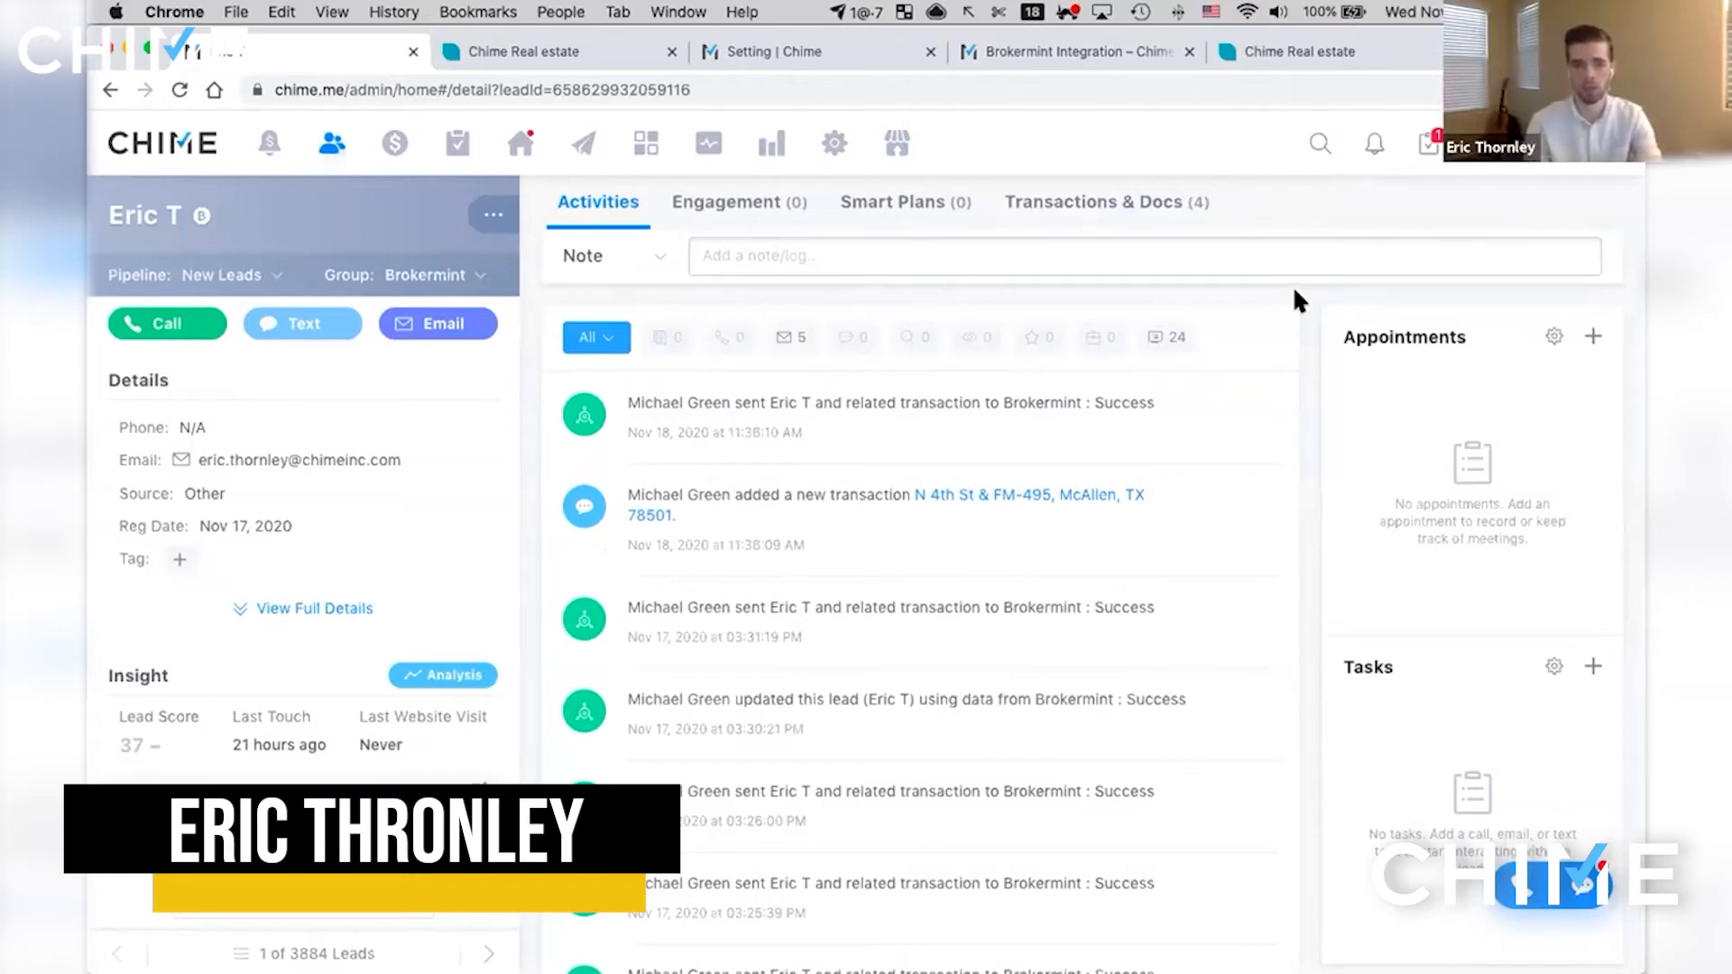
{"action": "left_click", "coordinate": [493, 215]}
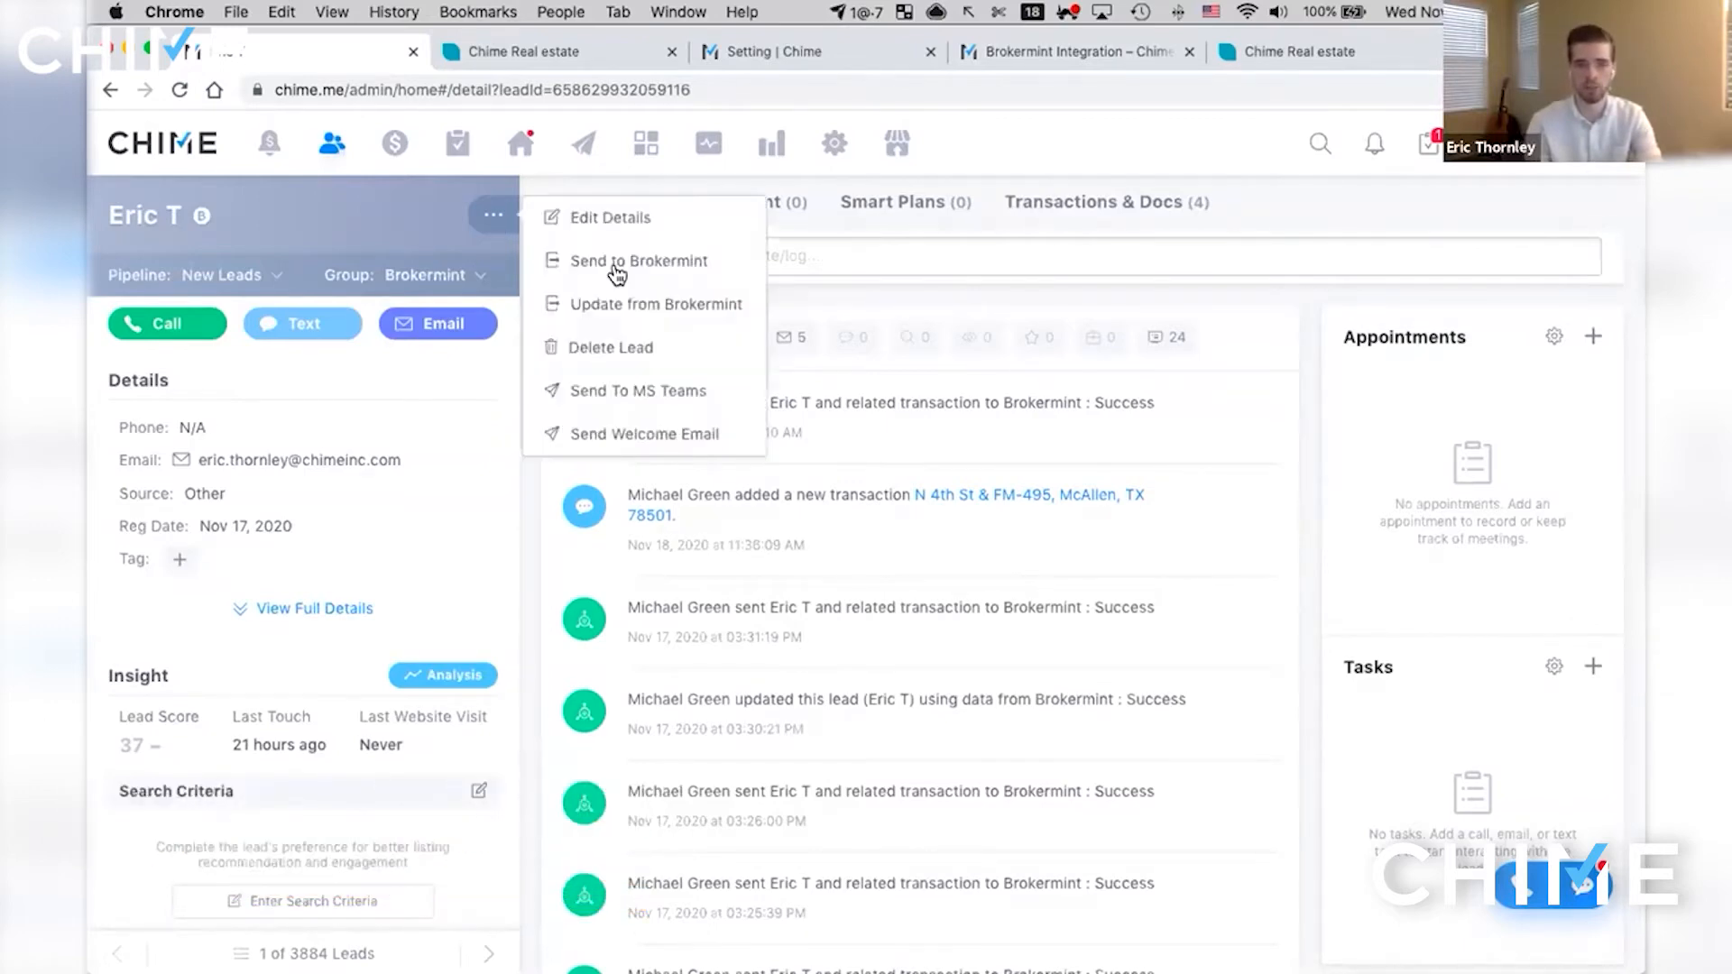
{"action": "mouse_move", "coordinate": [642, 321]}
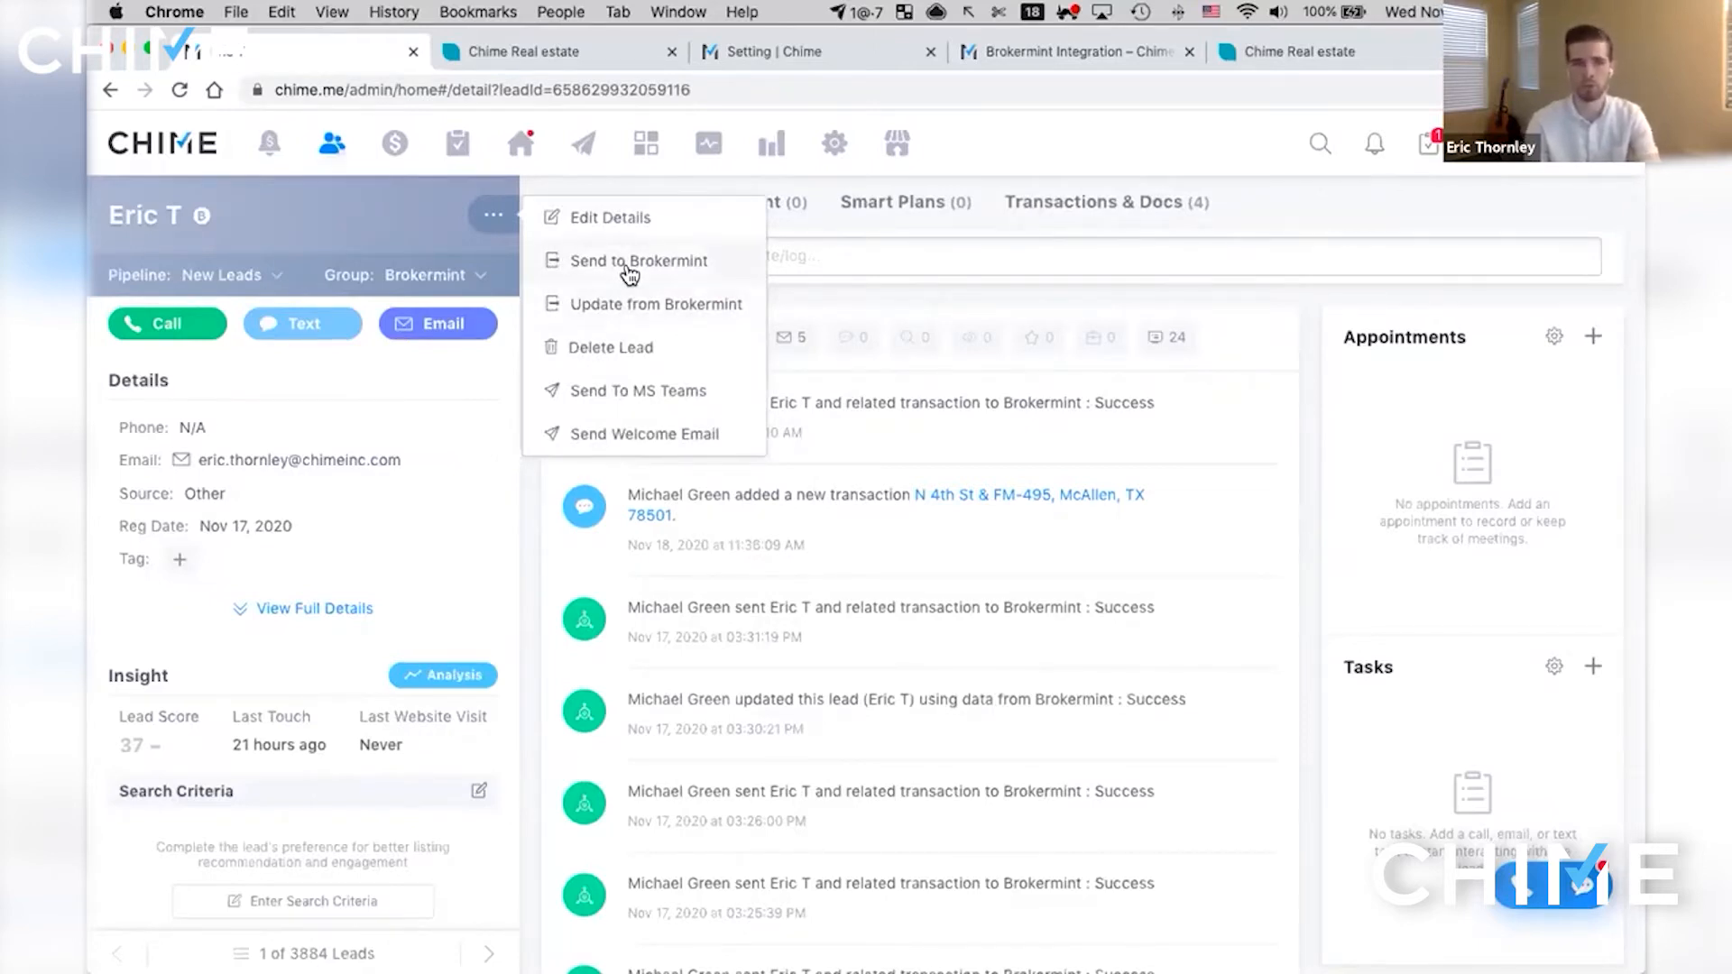
{"action": "left_click", "coordinate": [638, 259]}
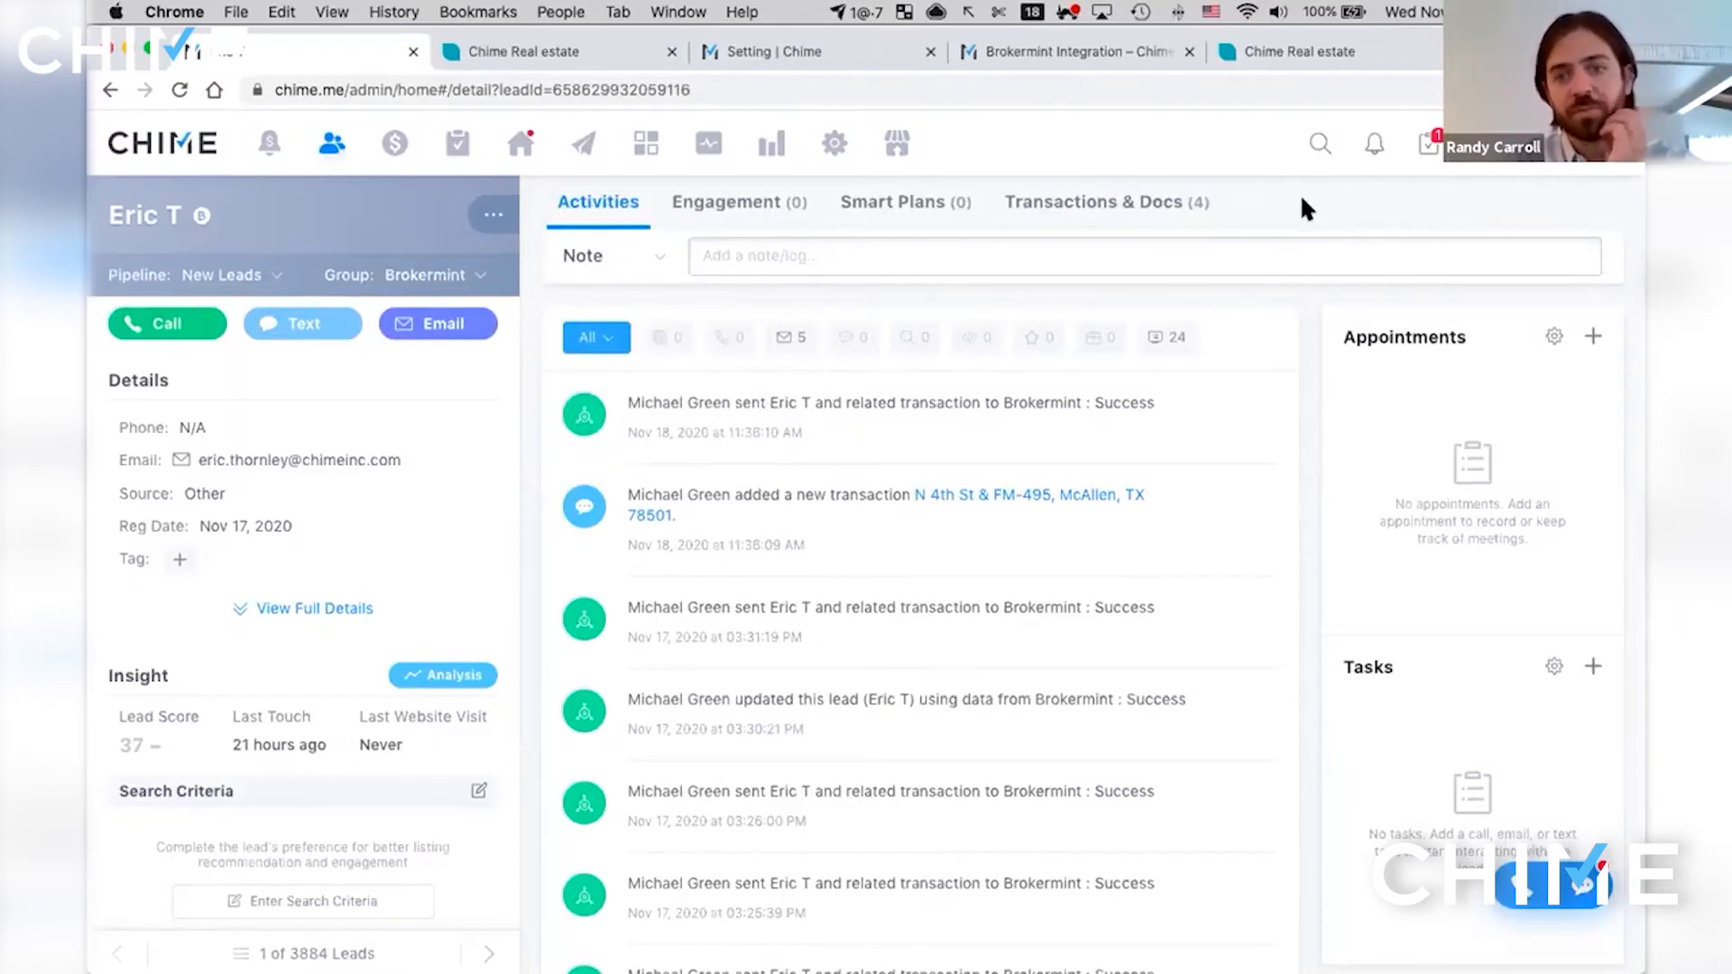
{"action": "left_click", "coordinate": [492, 215]}
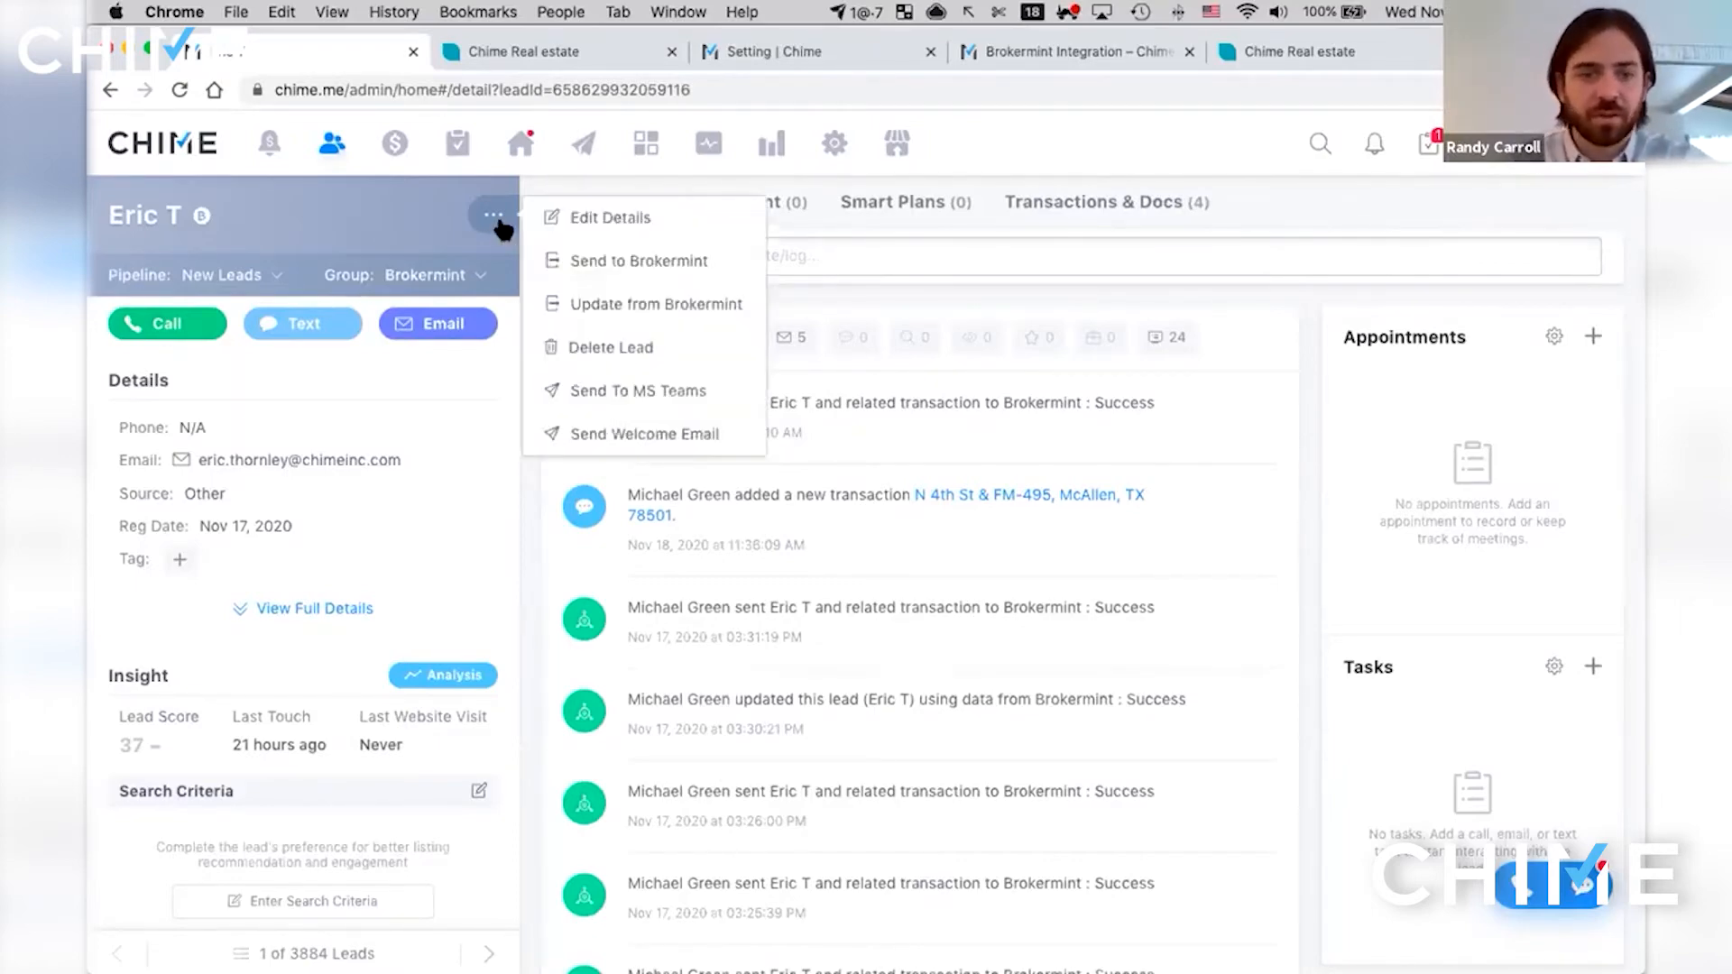
{"action": "mouse_move", "coordinate": [624, 290]}
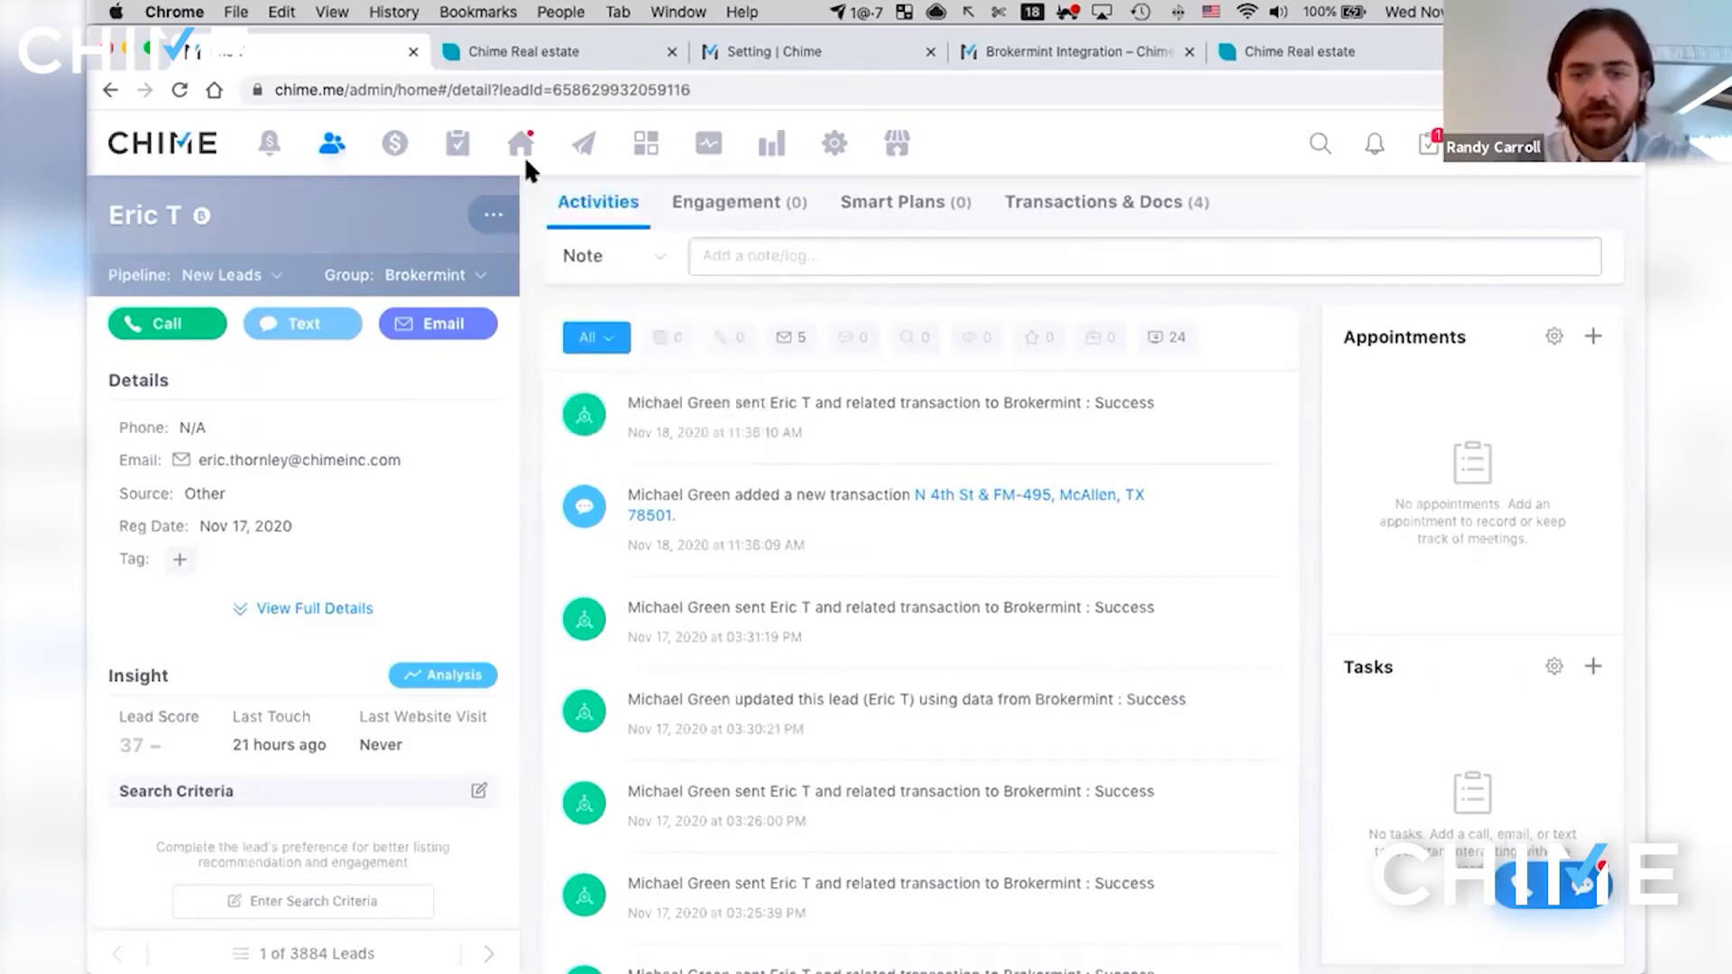
{"action": "left_click", "coordinate": [817, 50]}
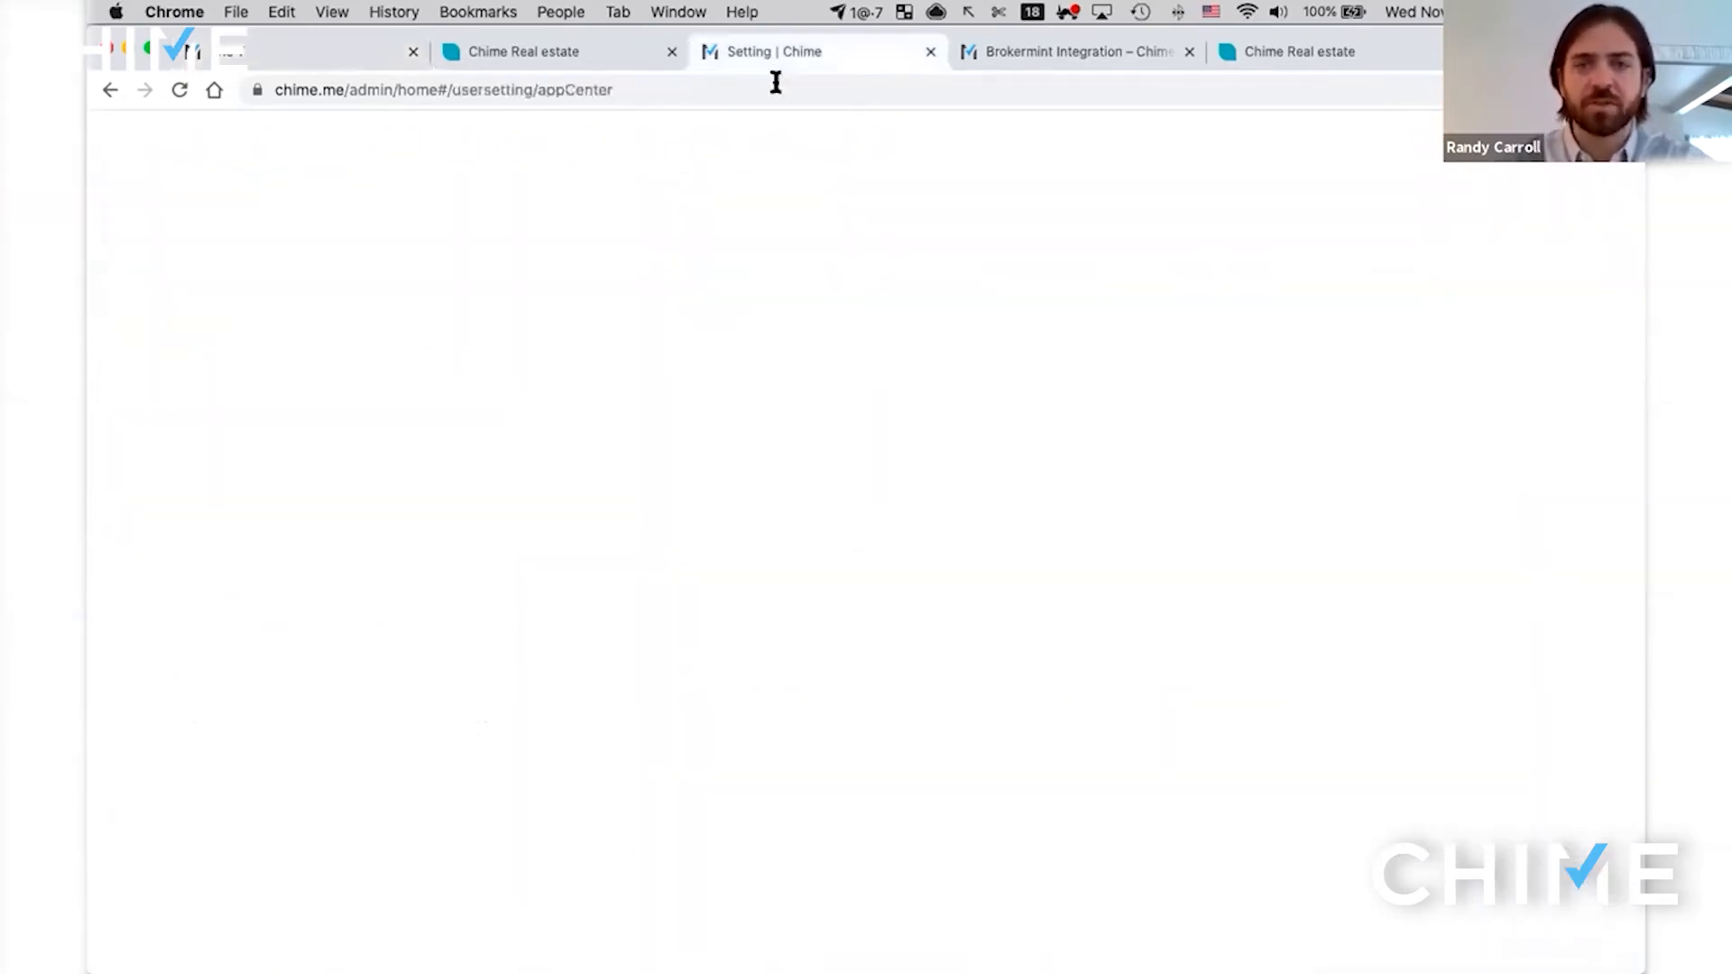